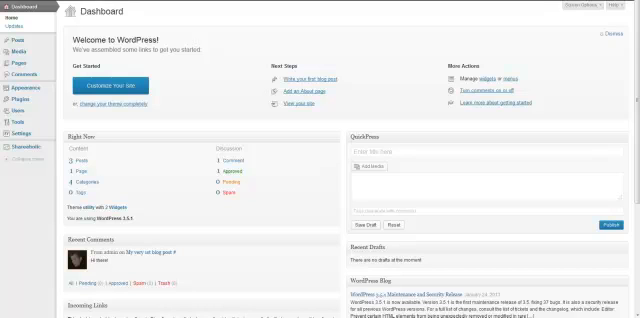
mouse_move(396, 26)
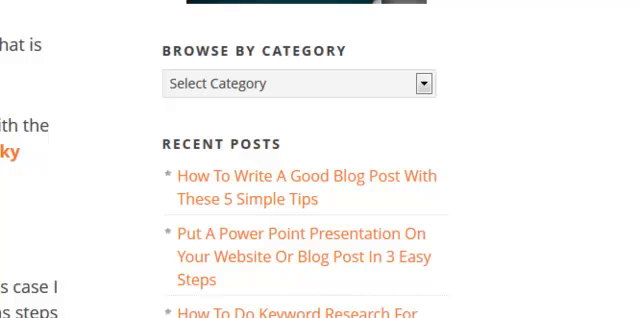
mouse_move(388, 108)
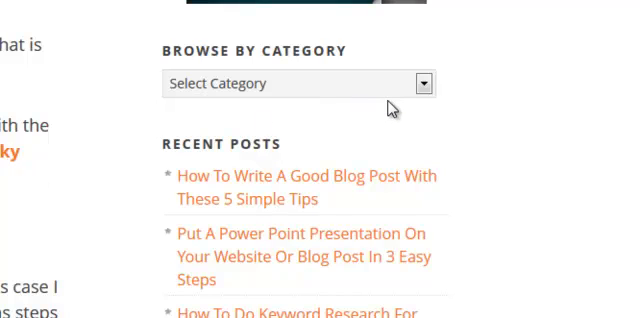
mouse_move(444, 224)
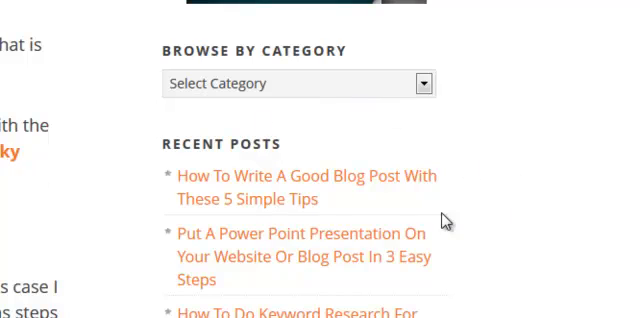
Choose Writing Tips in the sidebar's Browse By Category dropdown.
click(424, 84)
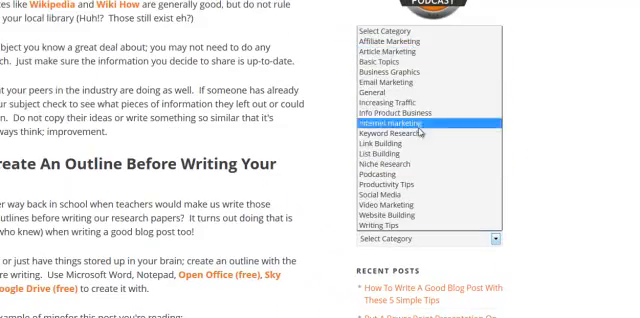
mouse_move(436, 218)
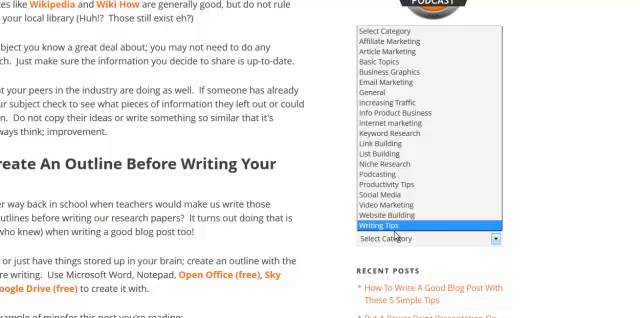
click(392, 230)
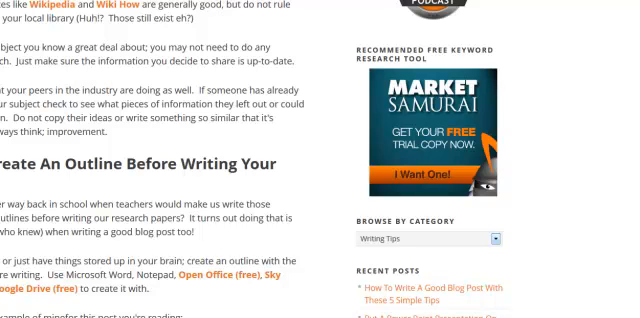
Scroll through the Writing Tips archive to review its posts, then back up.
scroll(up, 3)
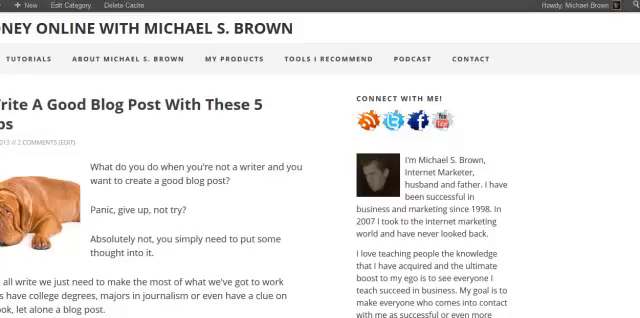
scroll(down, 3)
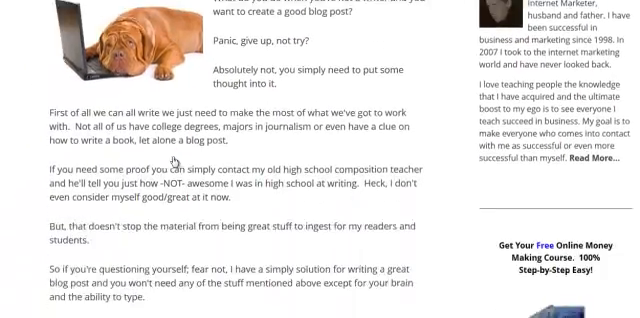
scroll(down, 3)
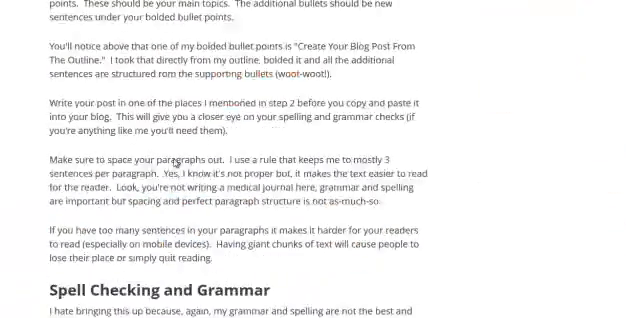
scroll(down, 3)
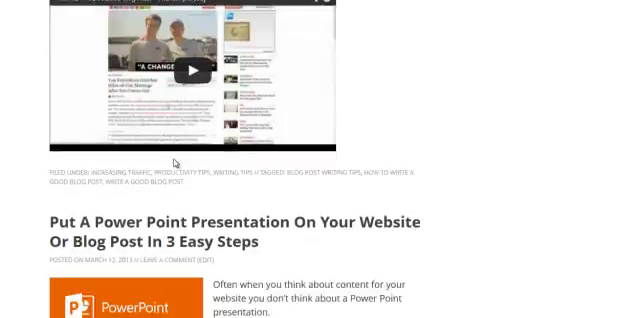
scroll(down, 3)
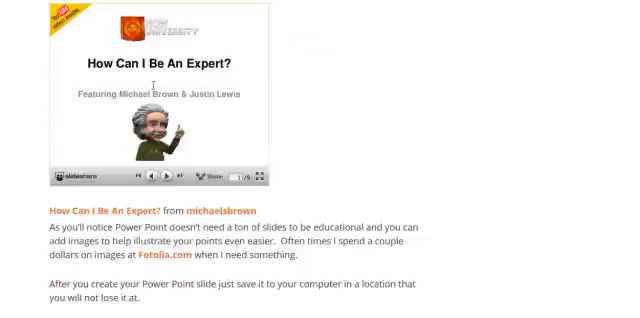
scroll(down, 3)
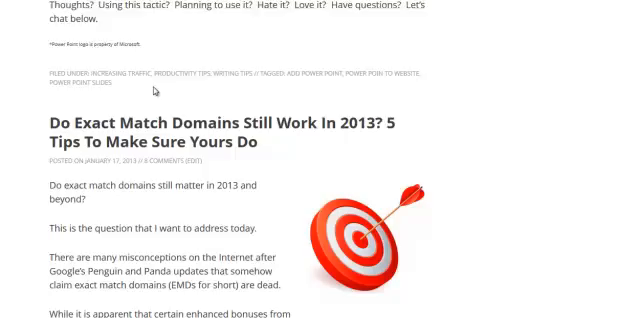
scroll(down, 3)
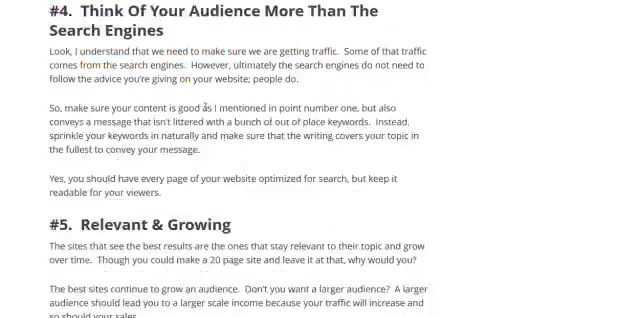
scroll(down, 3)
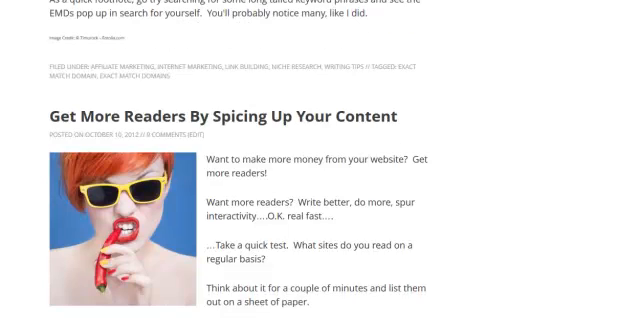
scroll(down, 3)
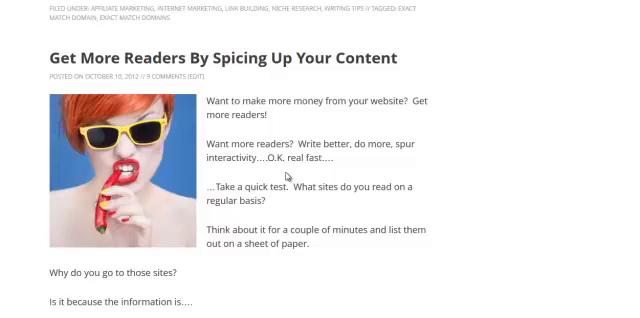
mouse_move(284, 176)
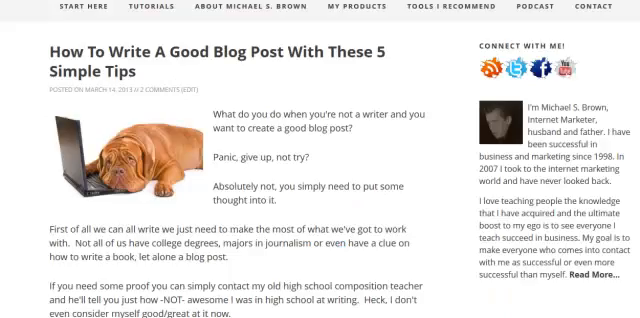
scroll(down, 3)
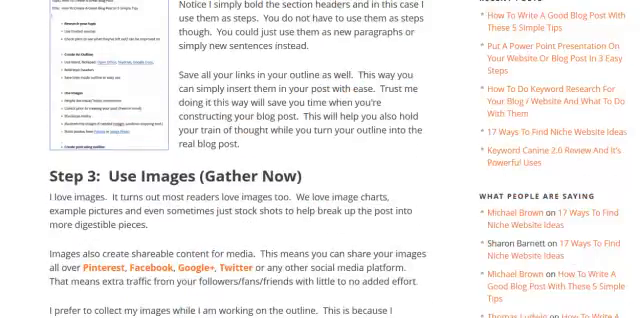
scroll(up, 3)
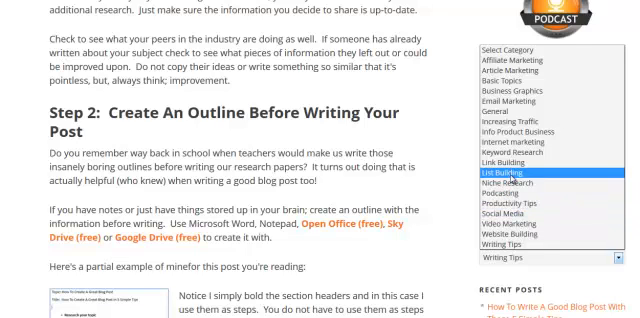
mouse_move(540, 70)
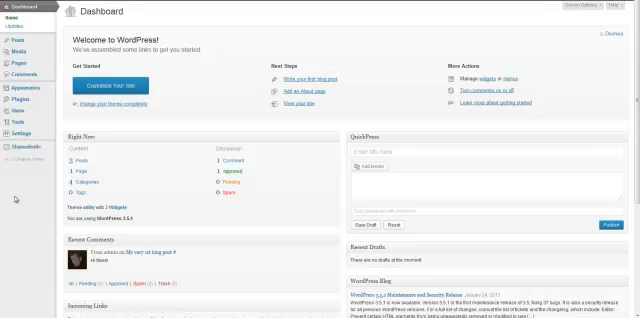
mouse_move(16, 196)
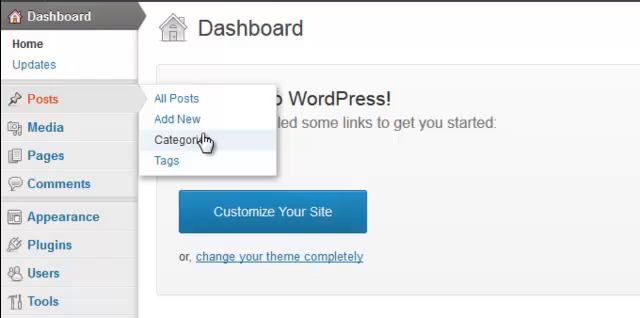
Go to the Posts Categories page listing Category 1–3 and Uncategorized.
click(180, 138)
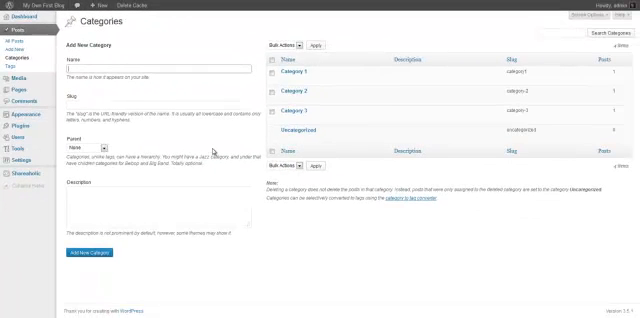
mouse_move(296, 72)
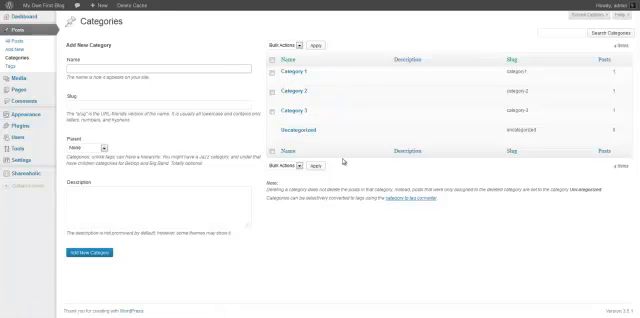
mouse_move(304, 140)
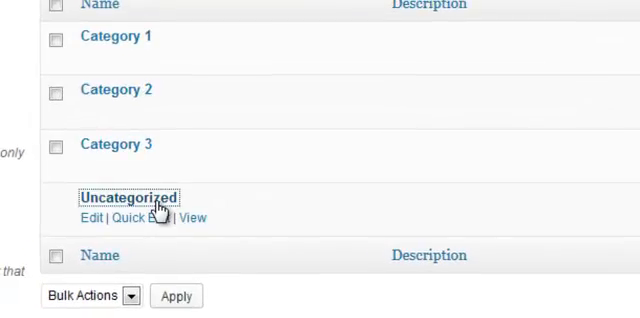
Edit the Uncategorized category, entering Category 4 as its name and slug.
click(88, 218)
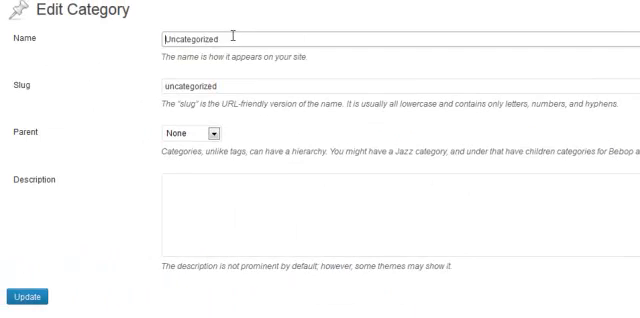
text(Cat)
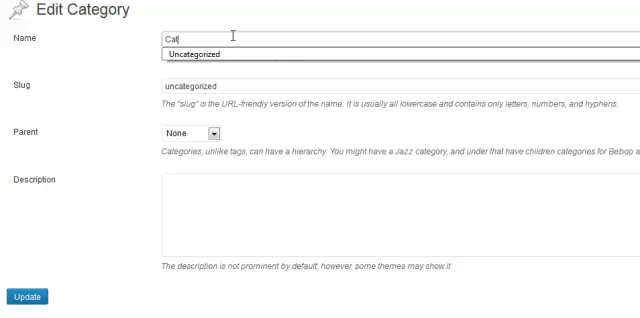
text(ergory)
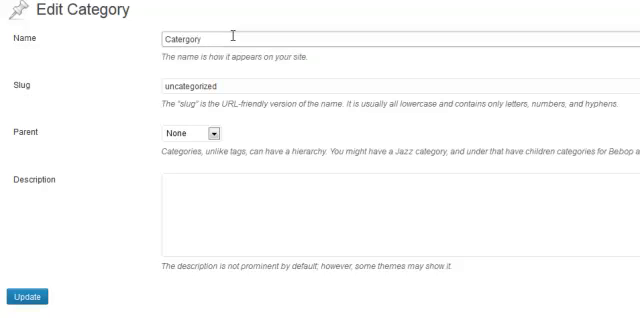
text(4)
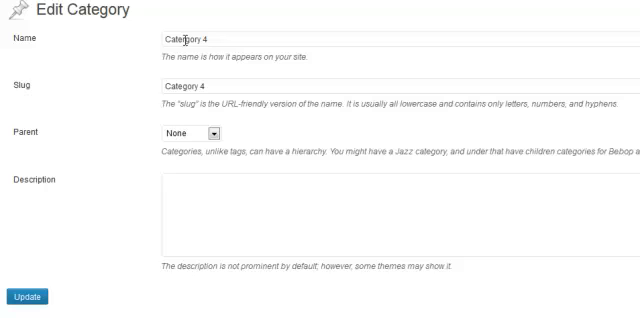
mouse_move(140, 74)
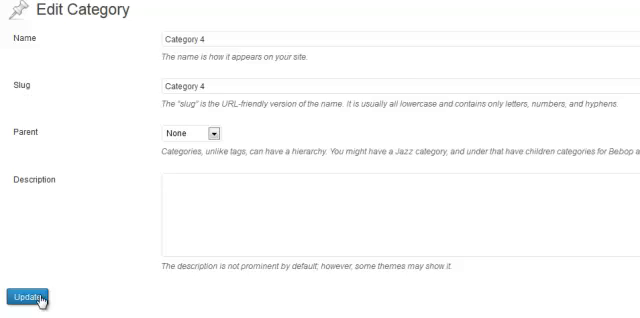
Update the category so Uncategorized is saved as Category 4.
click(24, 298)
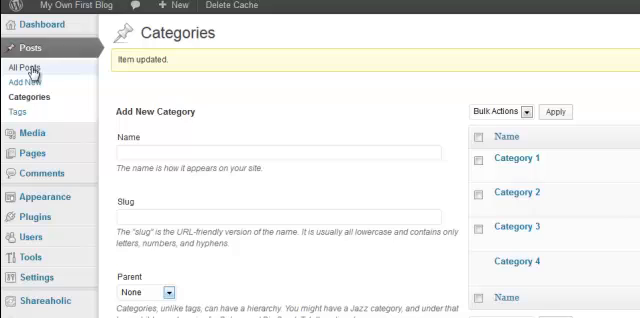
Go to the All Posts list showing the three blog posts.
click(24, 66)
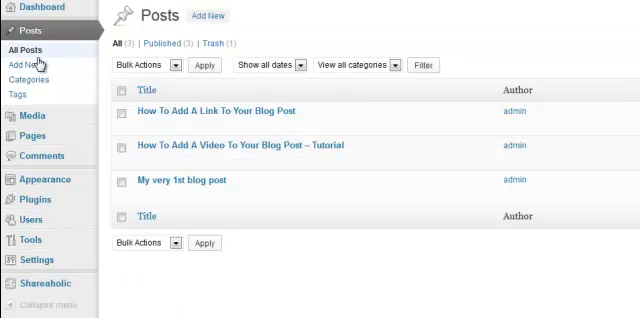
mouse_move(244, 144)
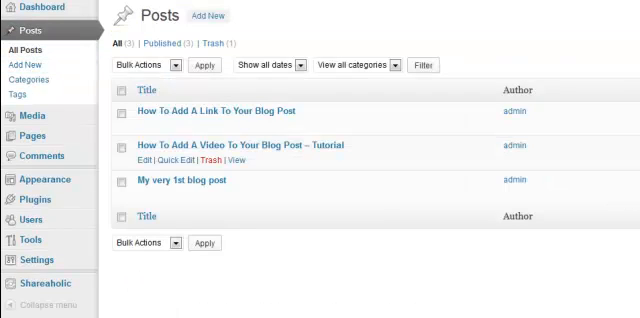
mouse_move(368, 156)
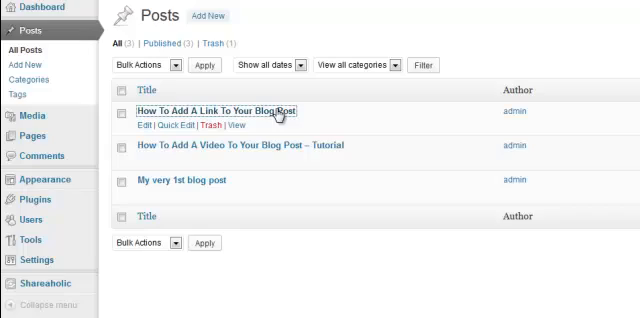
Edit the How To Add A Link post and file it under Category 4 only.
click(228, 110)
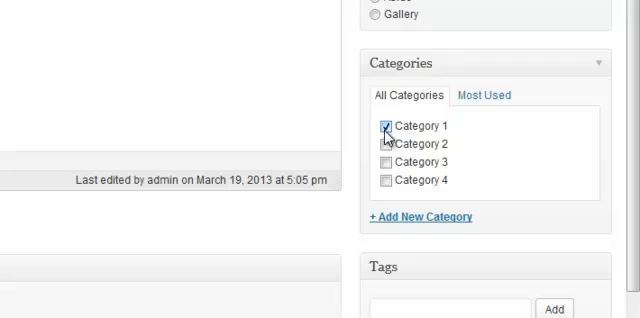
click(384, 180)
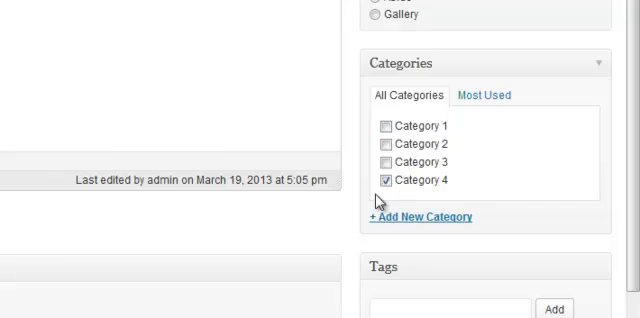
scroll(up, 3)
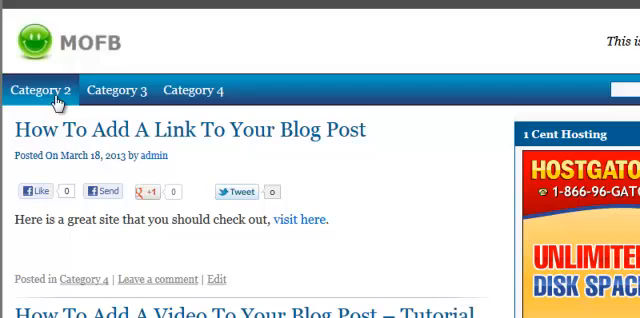
mouse_move(216, 118)
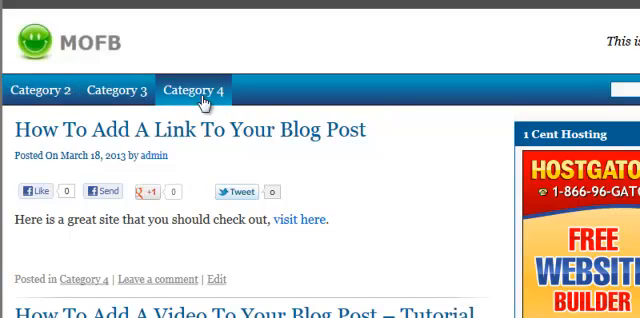
mouse_move(308, 116)
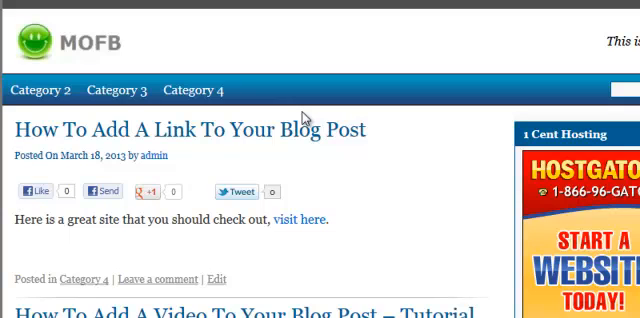
mouse_move(32, 128)
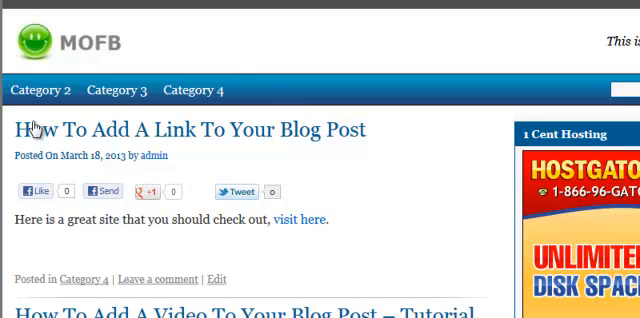
mouse_move(276, 122)
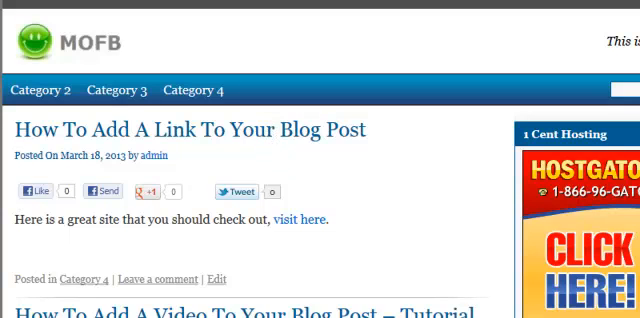
mouse_move(84, 264)
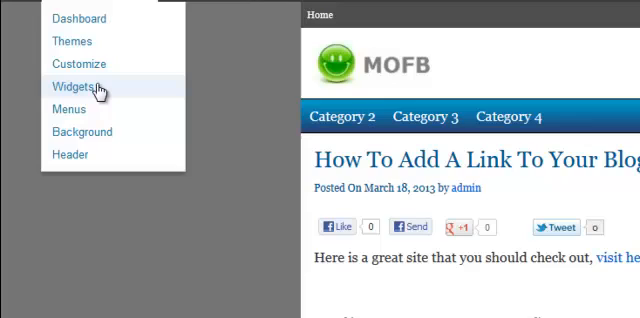
Add a Categories widget to the Primary Widget Area and save it.
click(72, 86)
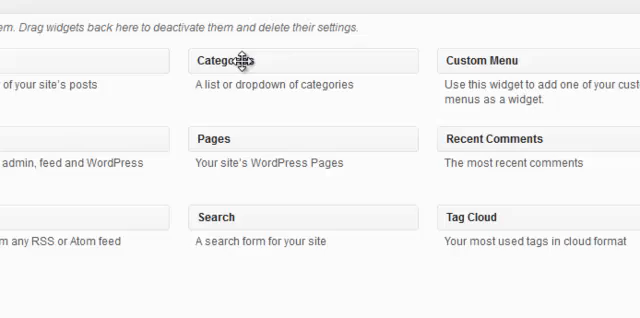
drag(244, 52, 450, 168)
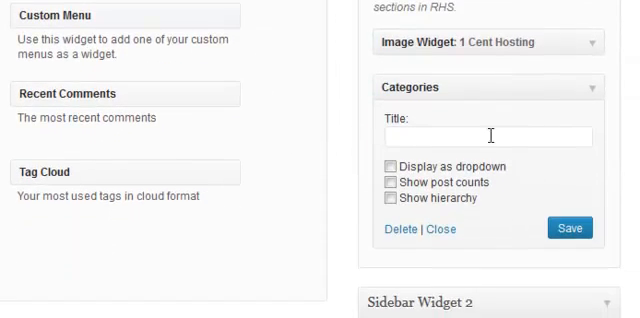
mouse_move(572, 228)
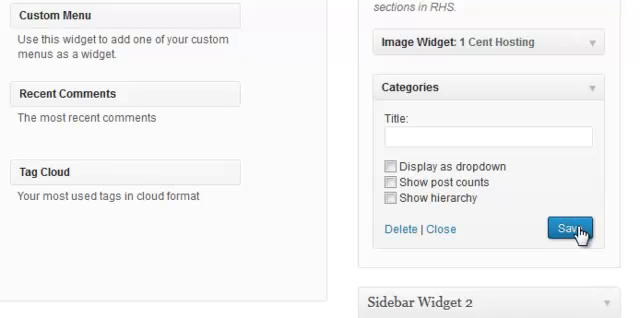
click(574, 230)
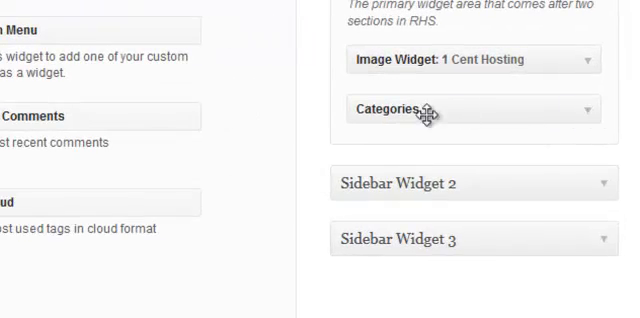
Give the sidebar Categories widget the title 'Read More...' and save it.
click(472, 104)
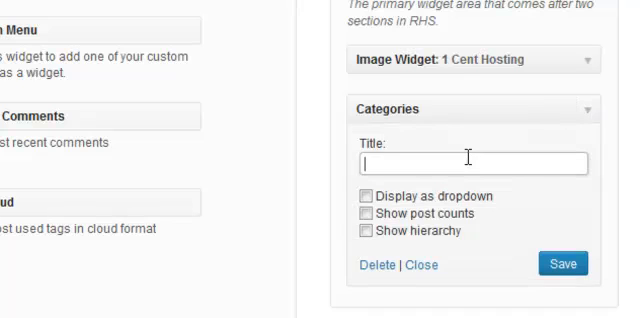
text(C)
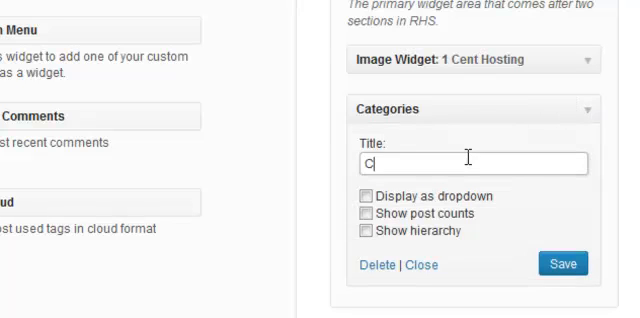
text(Section 1)
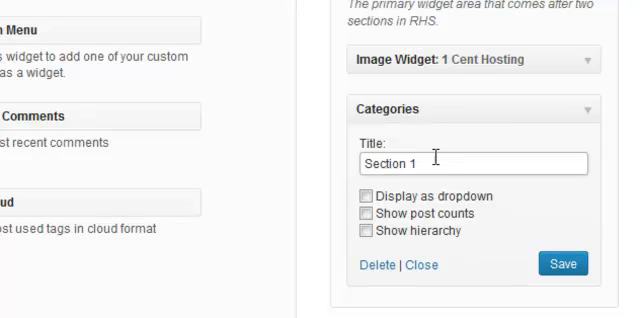
text(REad)
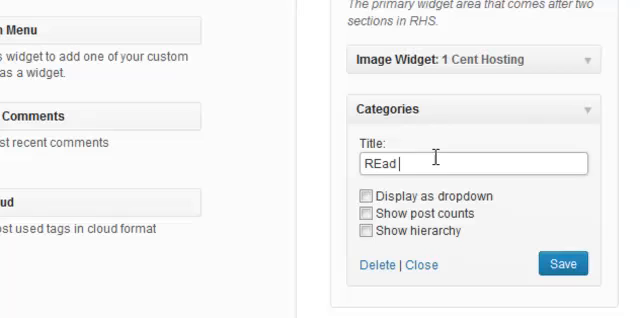
text(More)
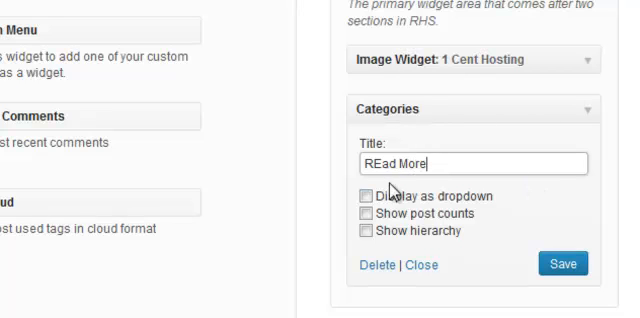
text(Read More)
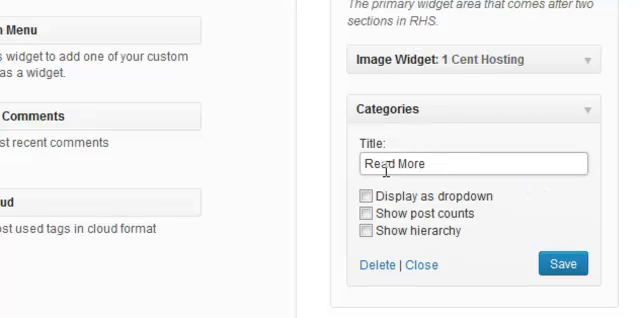
text(...)
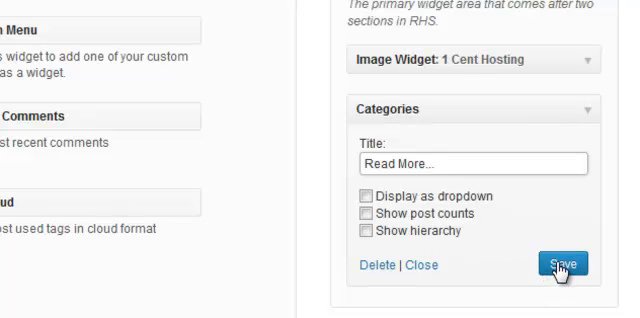
click(564, 264)
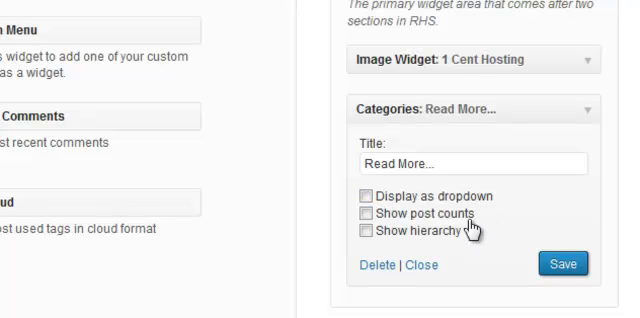
mouse_move(496, 236)
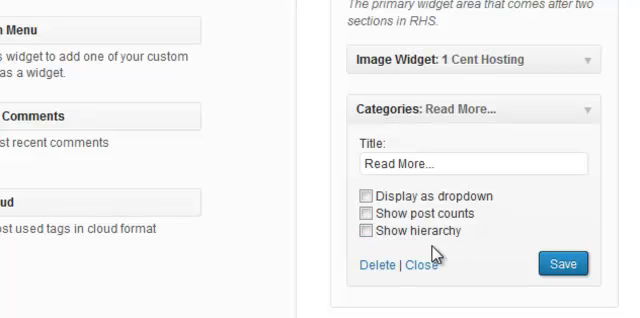
mouse_move(402, 216)
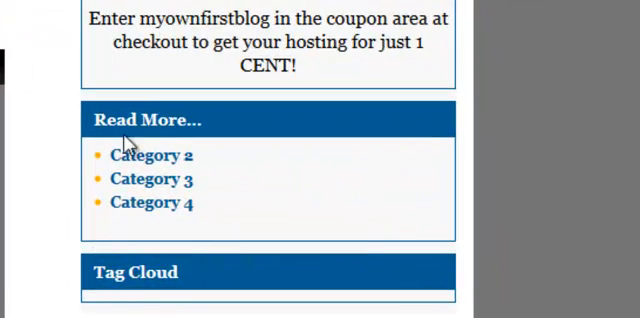
mouse_move(310, 144)
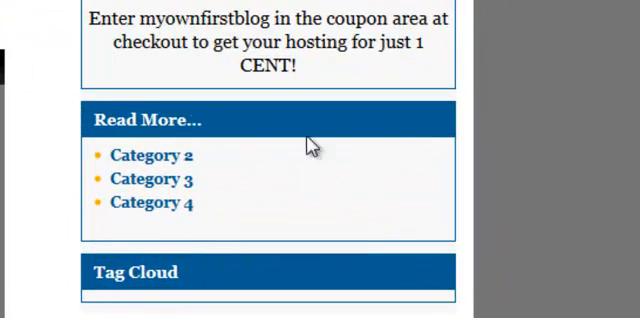
mouse_move(180, 204)
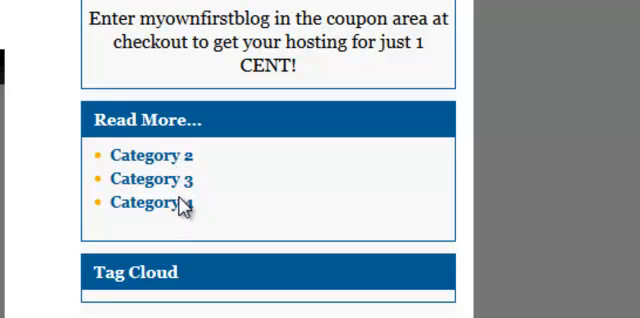
mouse_move(212, 188)
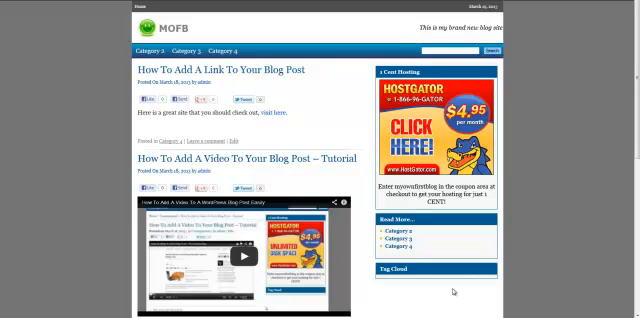
Return from the live blog to the admin Dashboard via the site name menu.
click(10, 6)
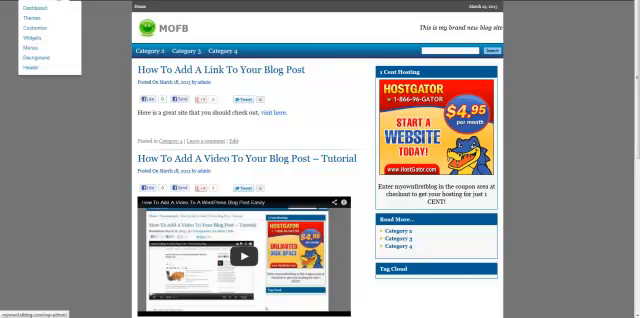
click(20, 10)
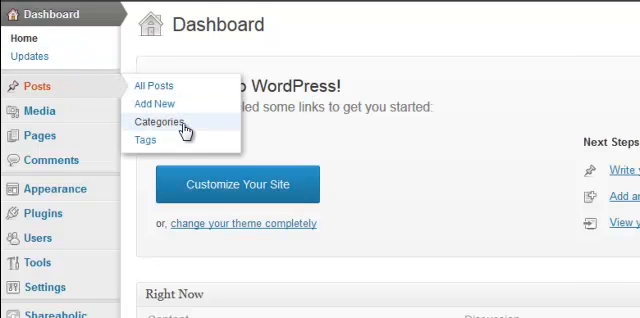
Add a category named 'New Category' (slug new-category) from Posts > Categories.
click(156, 122)
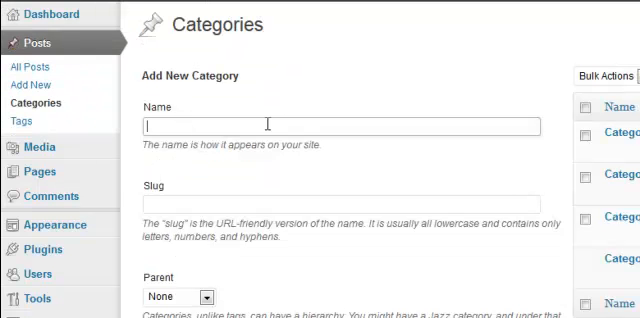
text(New)
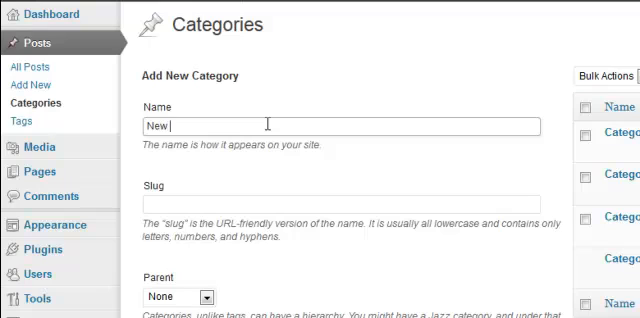
text(Category)
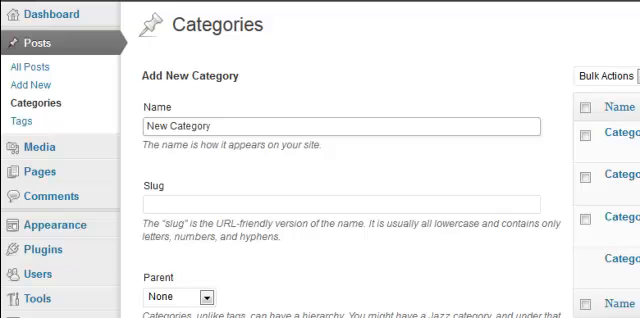
mouse_move(204, 172)
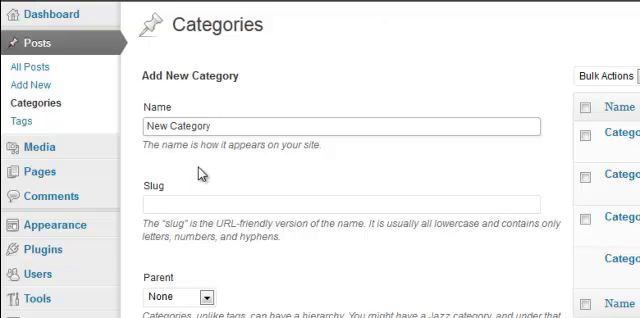
scroll(down, 3)
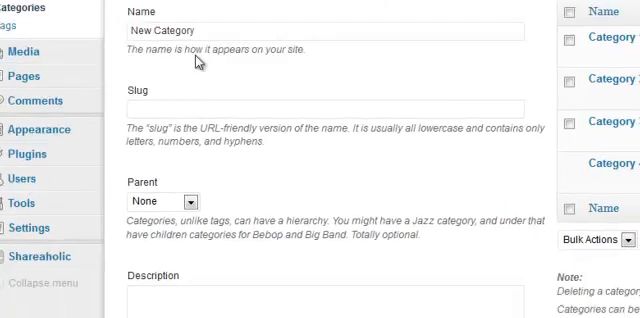
scroll(down, 3)
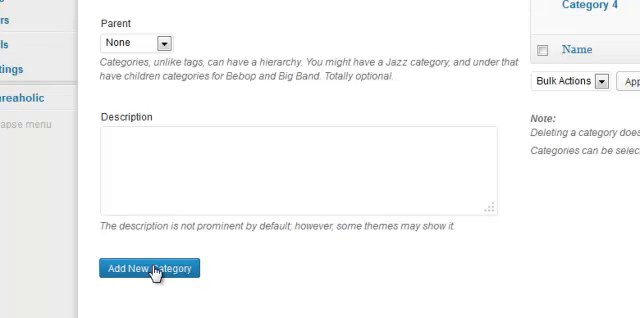
click(148, 268)
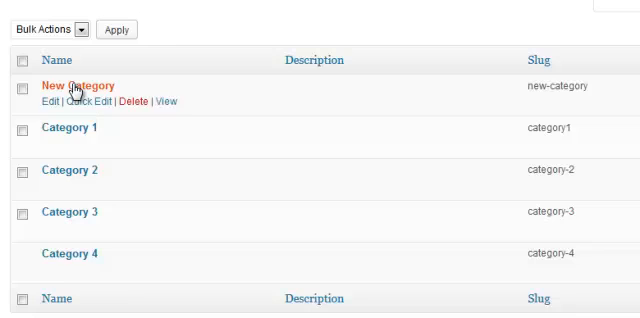
mouse_move(98, 176)
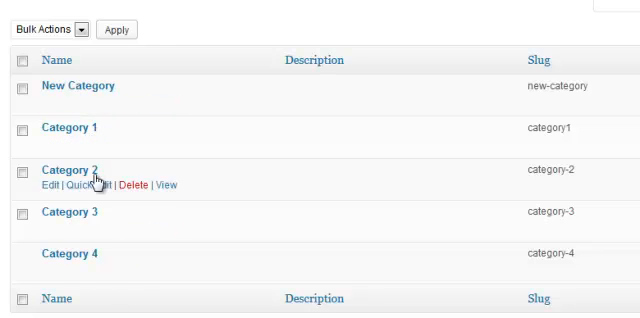